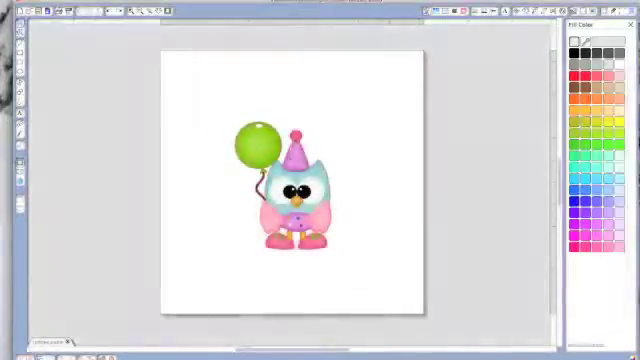
Scale the balloon owl down and place it toward the upper left of the page
{"action": "left_click_drag", "start_coordinate": [300, 190], "coordinate": [244, 140]}
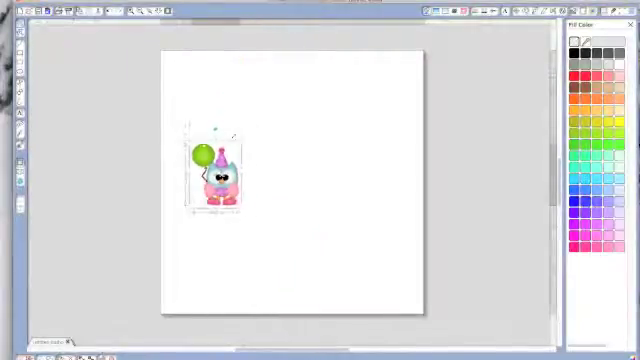
{"action": "left_click_drag", "start_coordinate": [212, 178], "coordinate": [382, 260]}
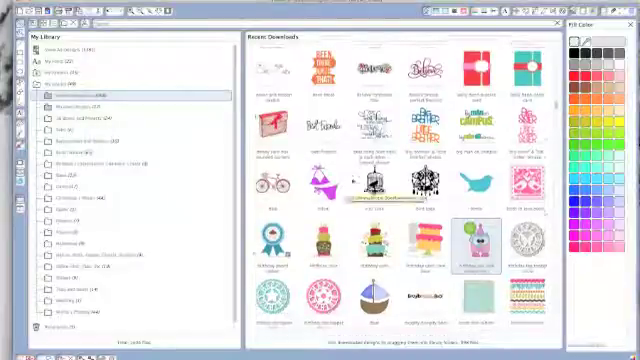
Scroll through Recent Downloads in the Library to find the owl kit design
{"action": "scroll", "scroll_direction": "down", "scroll_amount": 3}
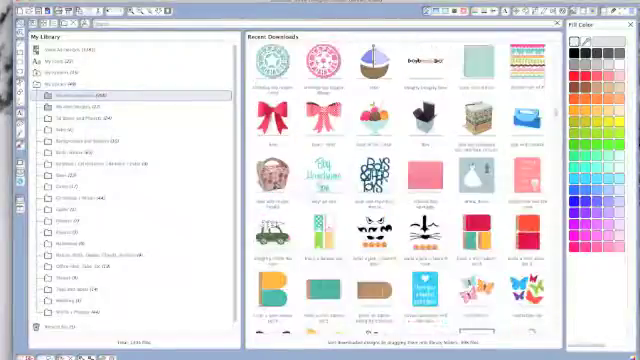
{"action": "scroll", "scroll_direction": "down", "scroll_amount": 3}
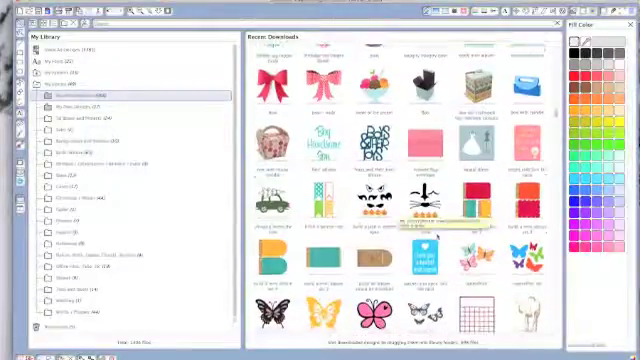
{"action": "scroll", "scroll_direction": "down", "scroll_amount": 3}
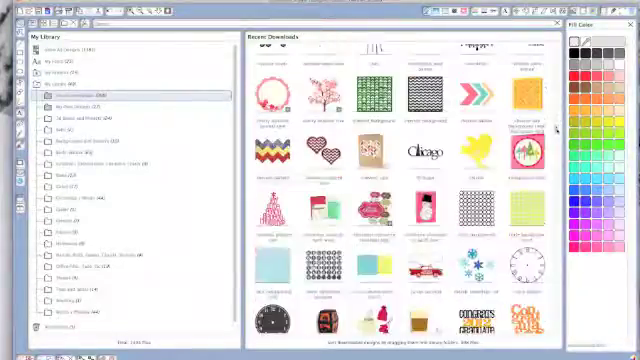
{"action": "scroll", "scroll_direction": "down", "scroll_amount": 3}
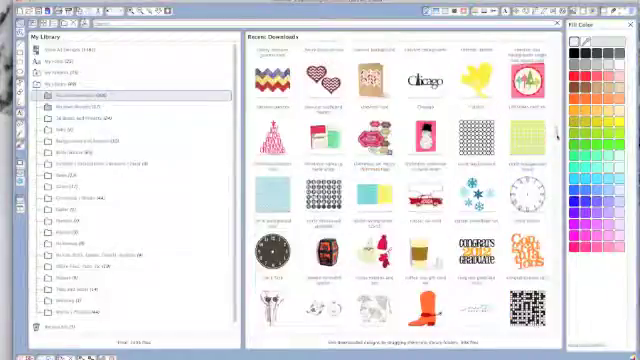
{"action": "scroll", "scroll_direction": "down", "scroll_amount": 3}
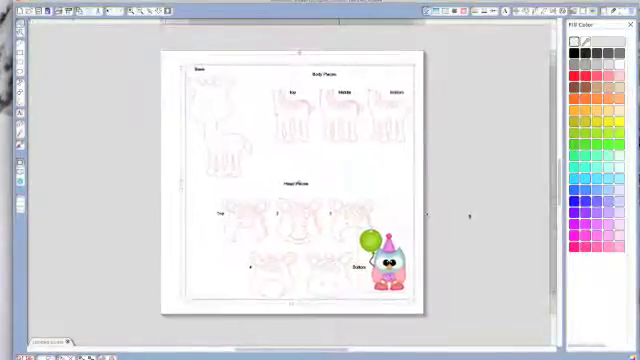
{"action": "left_click_drag", "start_coordinate": [384, 258], "coordinate": [476, 216]}
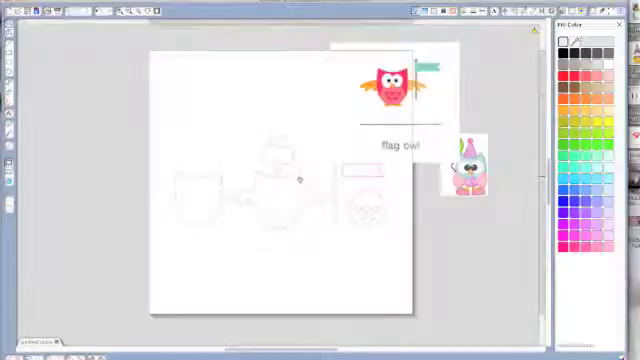
Ungroup the owl pieces, place the face onto the pink body with the wings behind it
{"action": "right_click", "coordinate": [298, 180]}
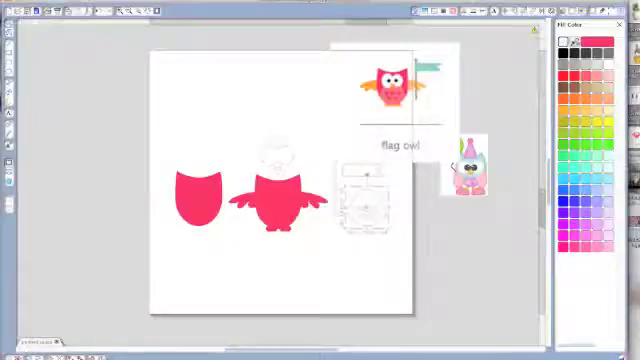
{"action": "left_click", "coordinate": [362, 204]}
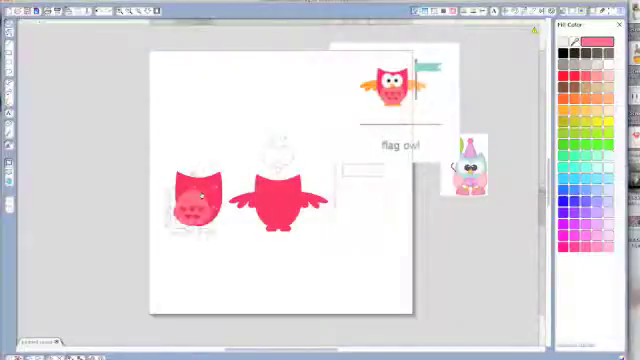
{"action": "left_click", "coordinate": [196, 198]}
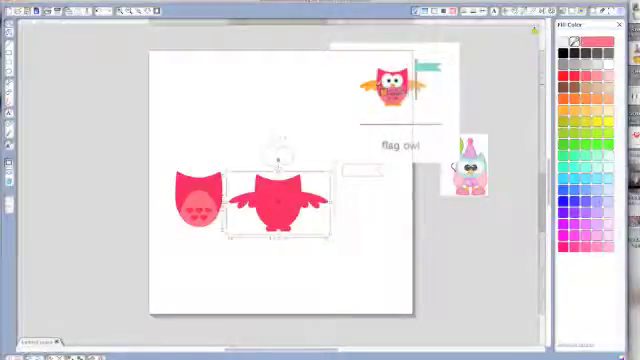
{"action": "left_click", "coordinate": [596, 36]}
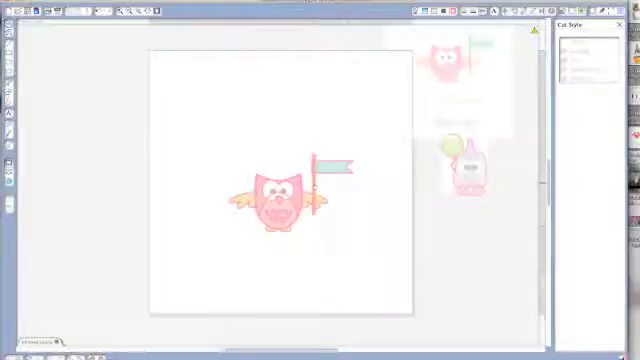
Bring up the Trace panel for the assembled owl
{"action": "left_click", "coordinate": [284, 196]}
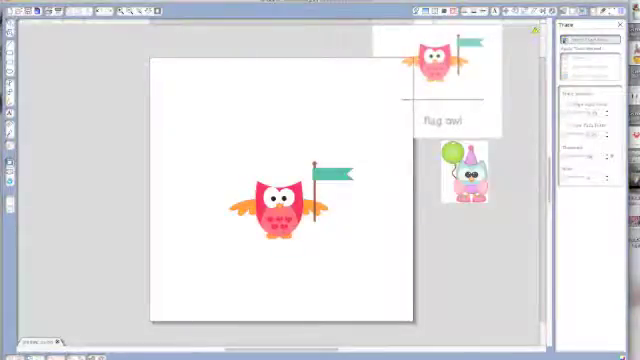
Trace the outer edge of the flag owl and return to the coloured design view
{"action": "left_click", "coordinate": [288, 200]}
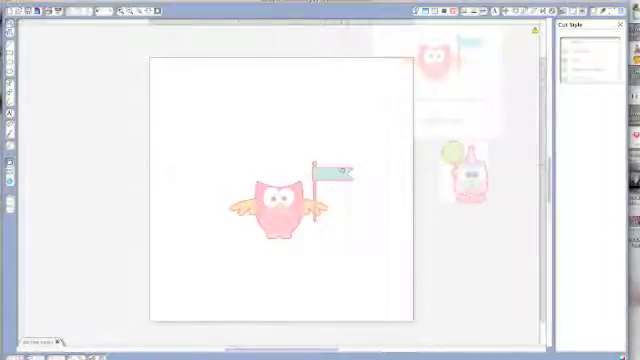
{"action": "left_click", "coordinate": [284, 204]}
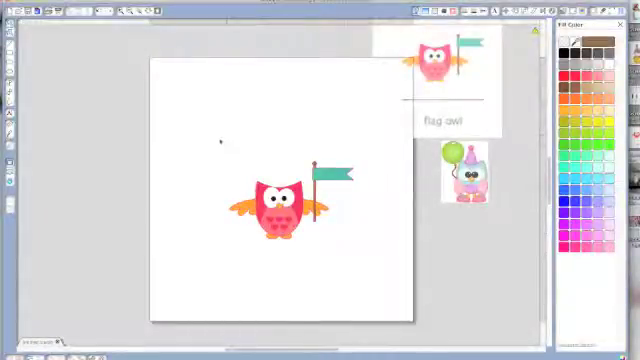
{"action": "left_click", "coordinate": [288, 200]}
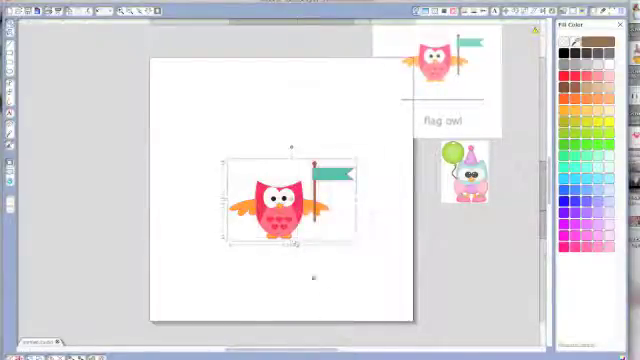
Scale the grouped flag owl down and place it in the page's top-left corner
{"action": "left_click_drag", "start_coordinate": [280, 200], "coordinate": [280, 176]}
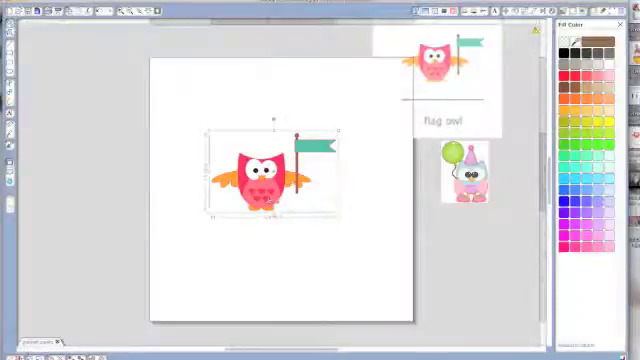
{"action": "left_click_drag", "start_coordinate": [264, 176], "coordinate": [204, 104]}
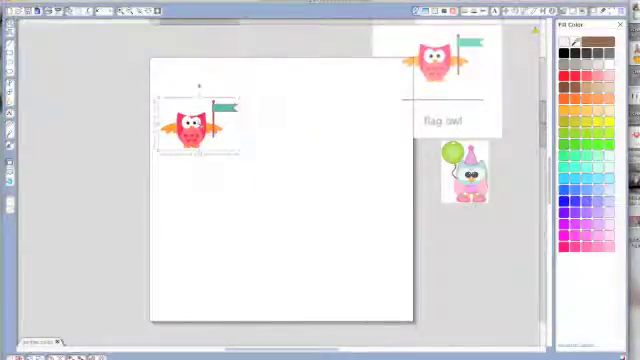
{"action": "left_click_drag", "start_coordinate": [190, 130], "coordinate": [190, 84]}
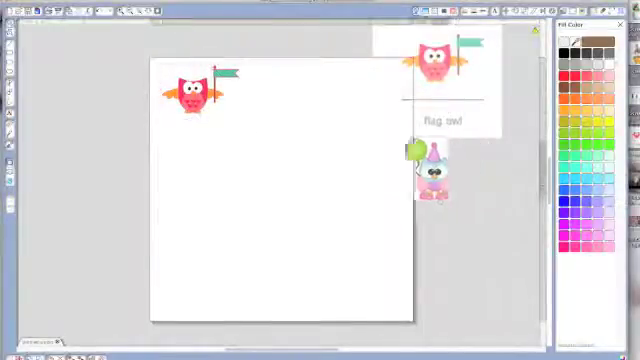
Drag the balloon owl from the library onto the page, right of the flag owl
{"action": "left_click_drag", "start_coordinate": [430, 164], "coordinate": [296, 156]}
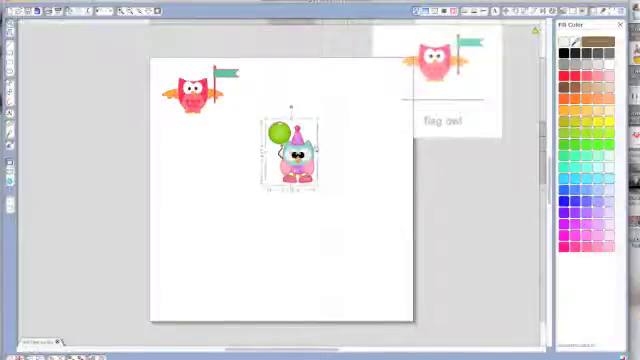
{"action": "left_click_drag", "start_coordinate": [296, 156], "coordinate": [284, 100]}
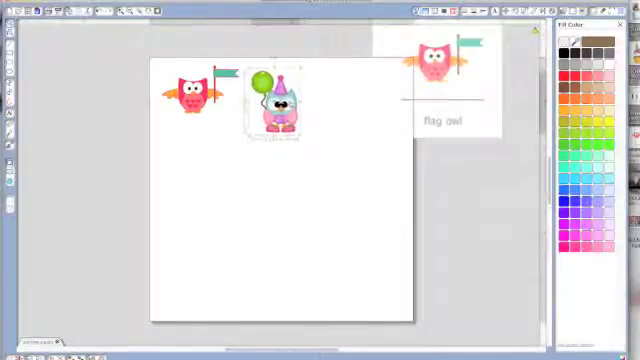
{"action": "left_click_drag", "start_coordinate": [276, 100], "coordinate": [200, 164]}
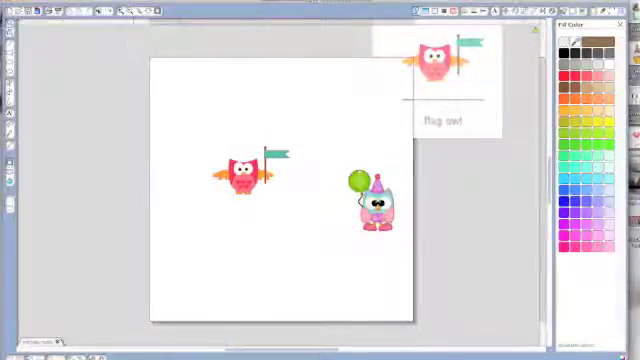
Move the balloon owl off the page and enlarge the flag owl in the page centre
{"action": "left_click_drag", "start_coordinate": [248, 178], "coordinate": [248, 100]}
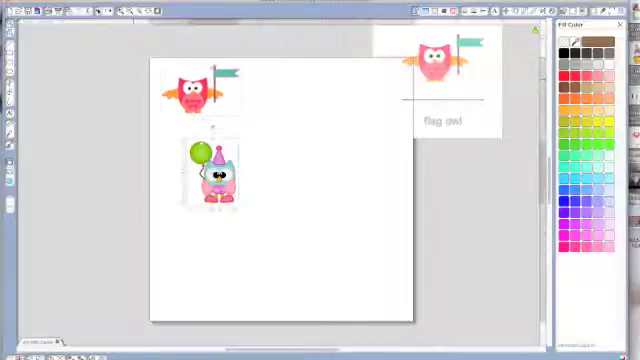
{"action": "left_click_drag", "start_coordinate": [216, 176], "coordinate": [238, 136]}
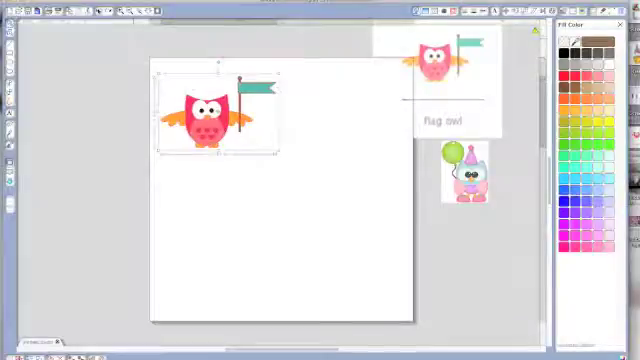
{"action": "left_click_drag", "start_coordinate": [216, 110], "coordinate": [270, 190]}
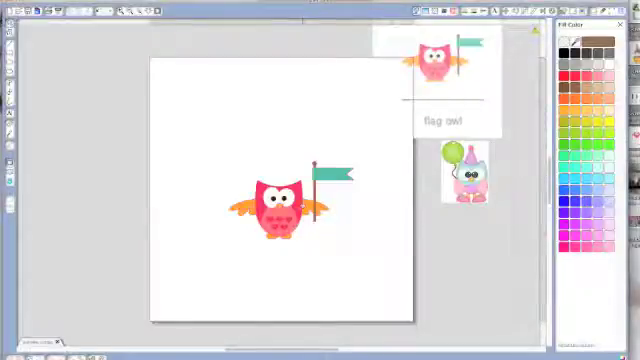
Apply pattern fills: pink body, teal wings and light blue flag on the centred owl
{"action": "left_click", "coordinate": [276, 204]}
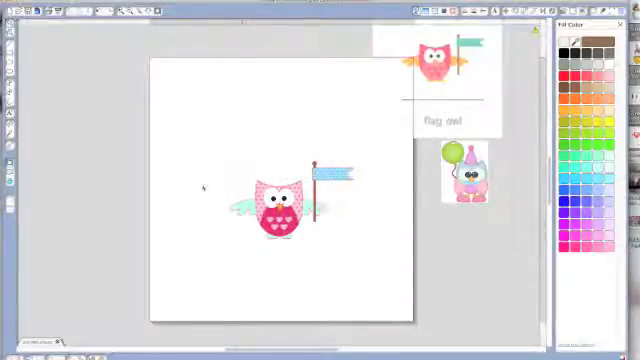
Ungroup the patterned owl and pull the flag and heart-patterned body apart from the face
{"action": "left_click", "coordinate": [290, 200]}
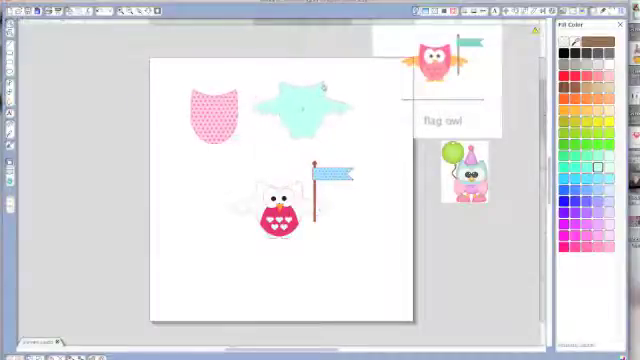
{"action": "left_click_drag", "start_coordinate": [340, 172], "coordinate": [364, 140]}
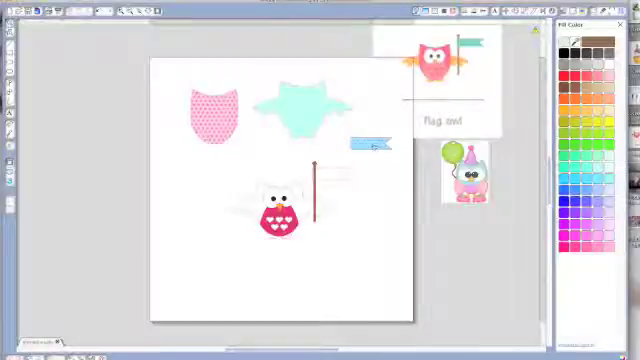
{"action": "left_click_drag", "start_coordinate": [364, 144], "coordinate": [324, 176]}
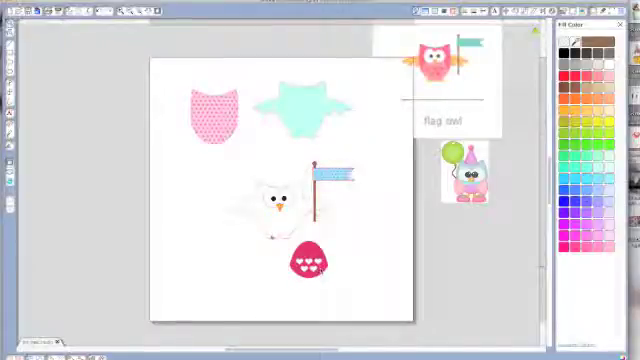
Bring the balloon owl onto the page and move it to the left side
{"action": "left_click", "coordinate": [288, 196]}
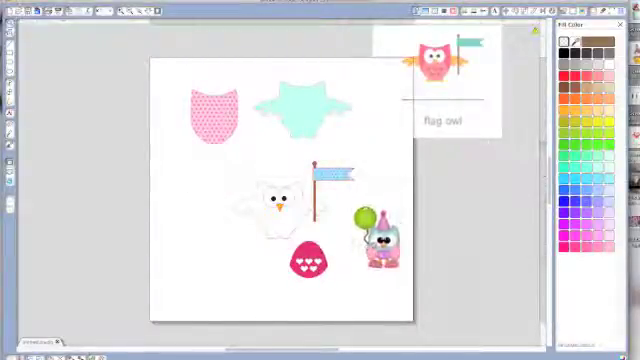
{"action": "right_click", "coordinate": [376, 230]}
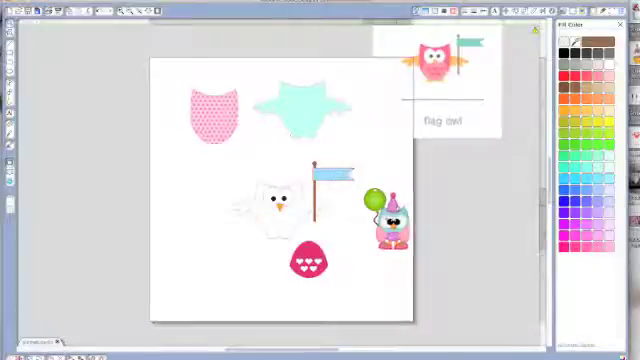
{"action": "right_click", "coordinate": [384, 204]}
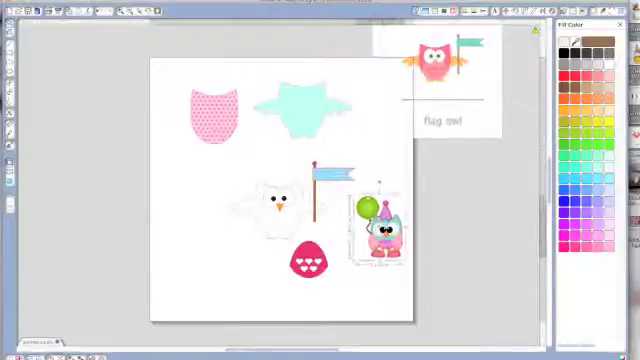
{"action": "left_click_drag", "start_coordinate": [384, 220], "coordinate": [176, 196]}
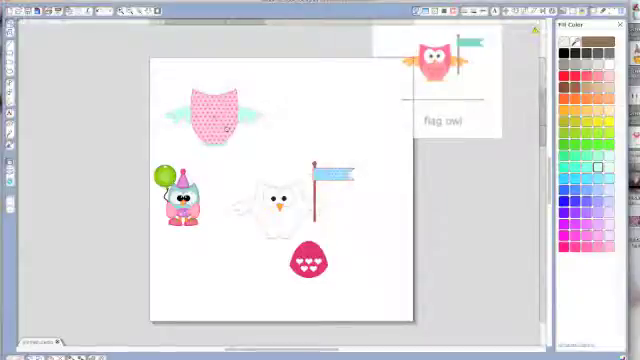
Position the reassembled flag owl and bring up the context menu to arrange it beside the balloon owl
{"action": "left_click", "coordinate": [284, 200]}
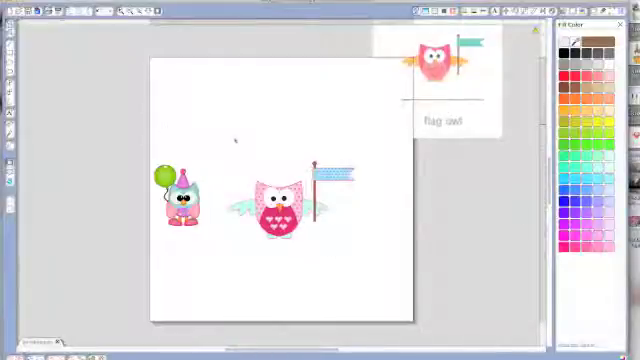
{"action": "right_click", "coordinate": [284, 204]}
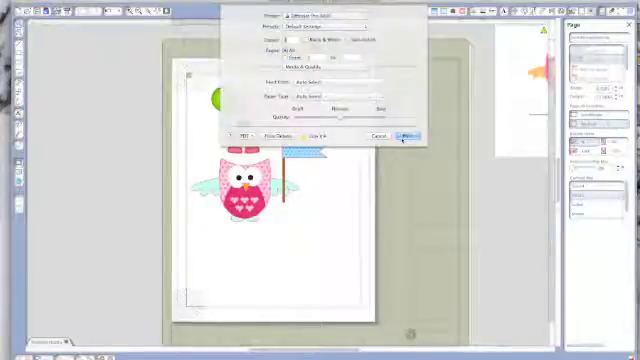
Confirm the print dialog to send the print-and-cut owl page to the printer
{"action": "left_click", "coordinate": [404, 136]}
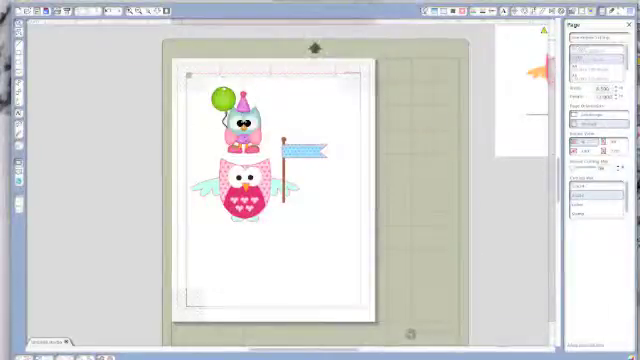